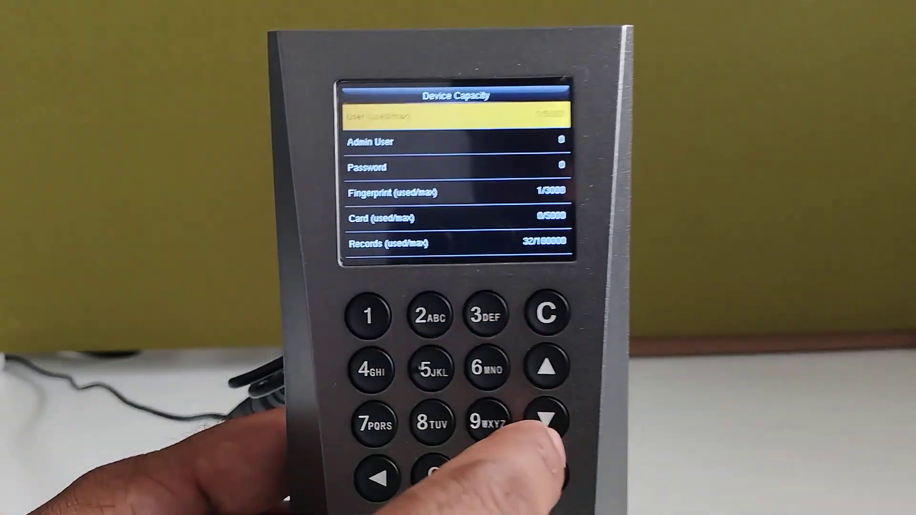
{"action": "left_click", "coordinate": [547, 419]}
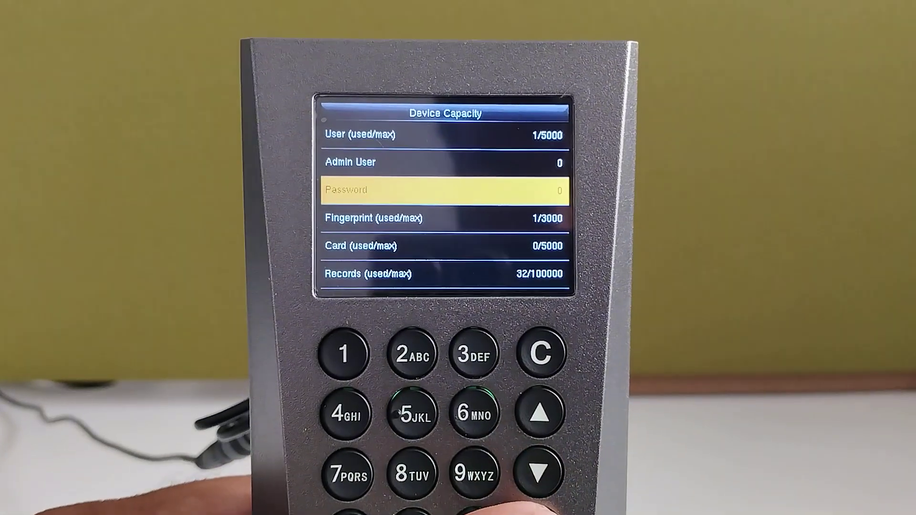